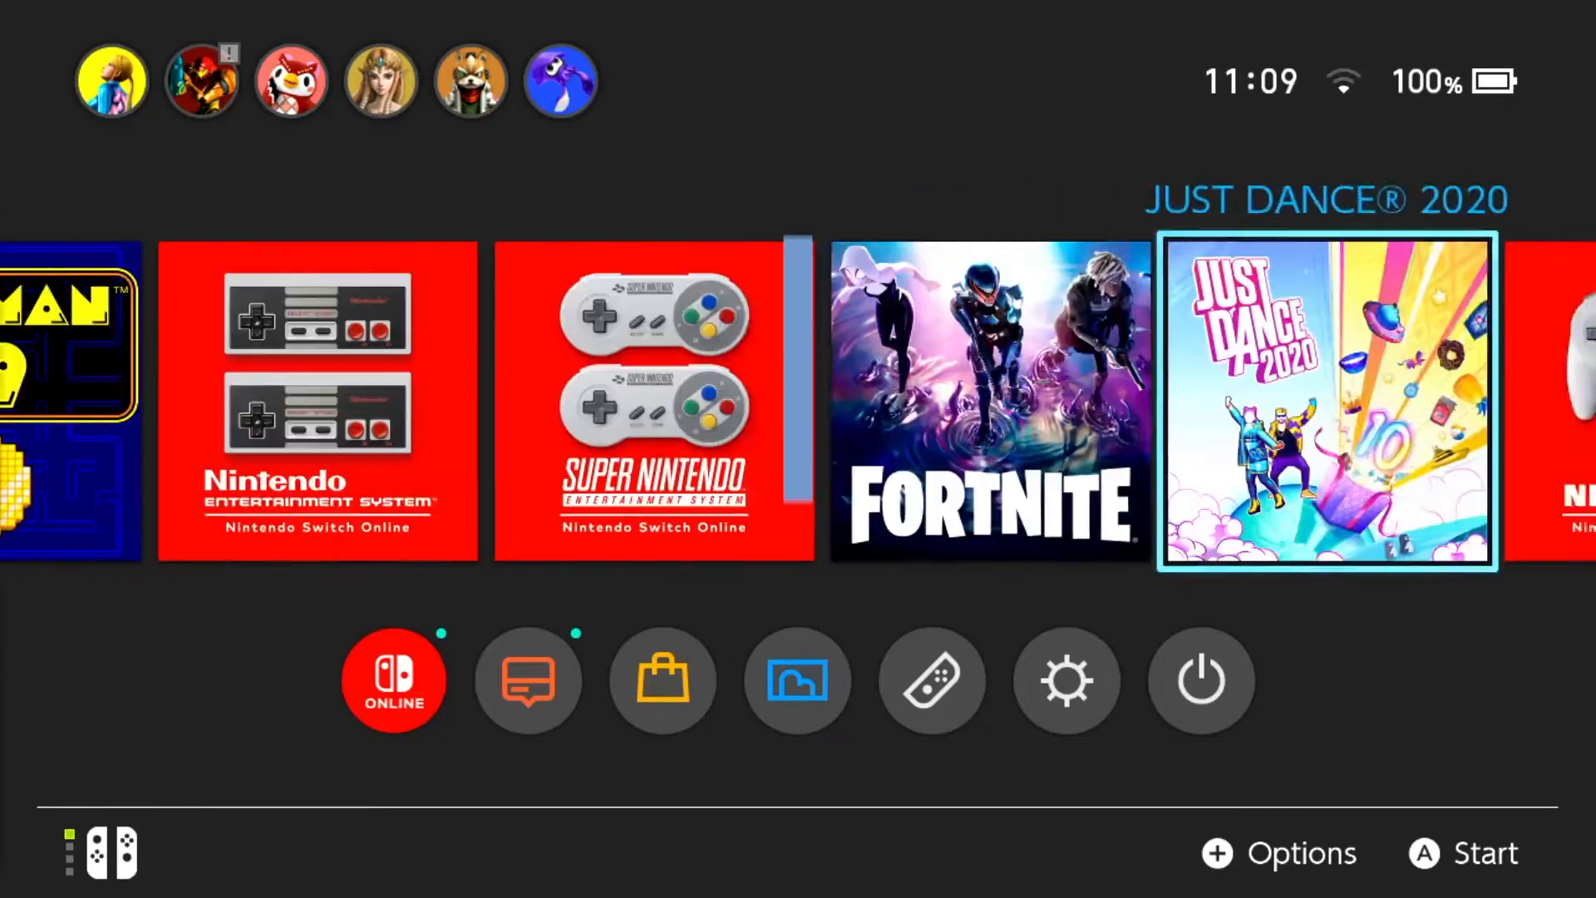
# Step: Check the Switch controller settings, then open Windows Settings' Bluetooth & other devices page
pyautogui.click(661, 679)
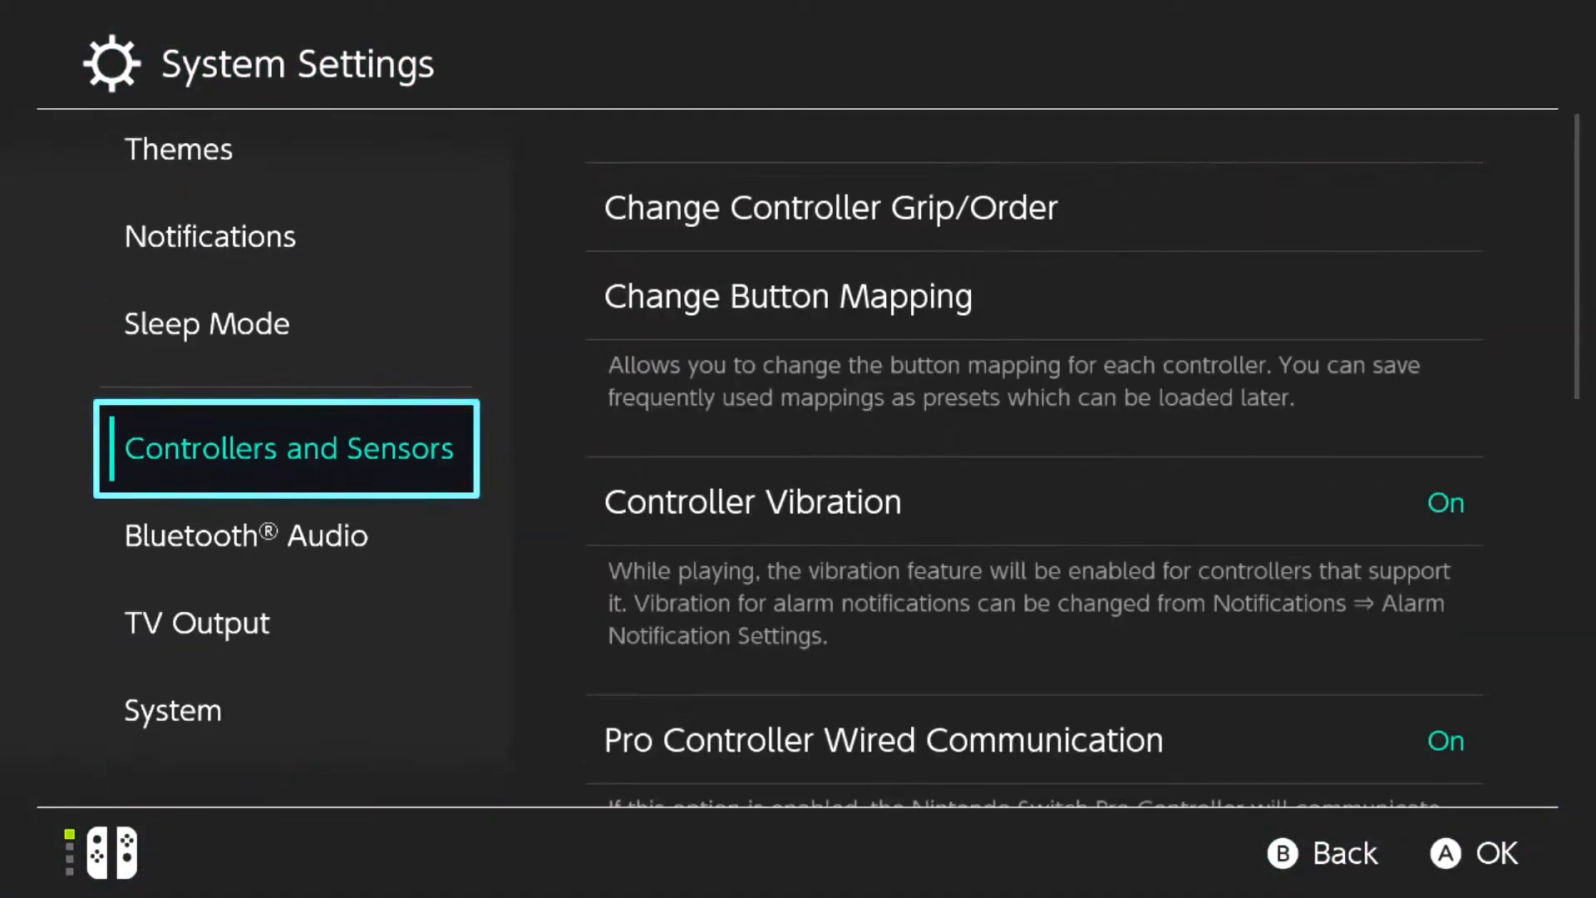
pyautogui.scroll(-3)
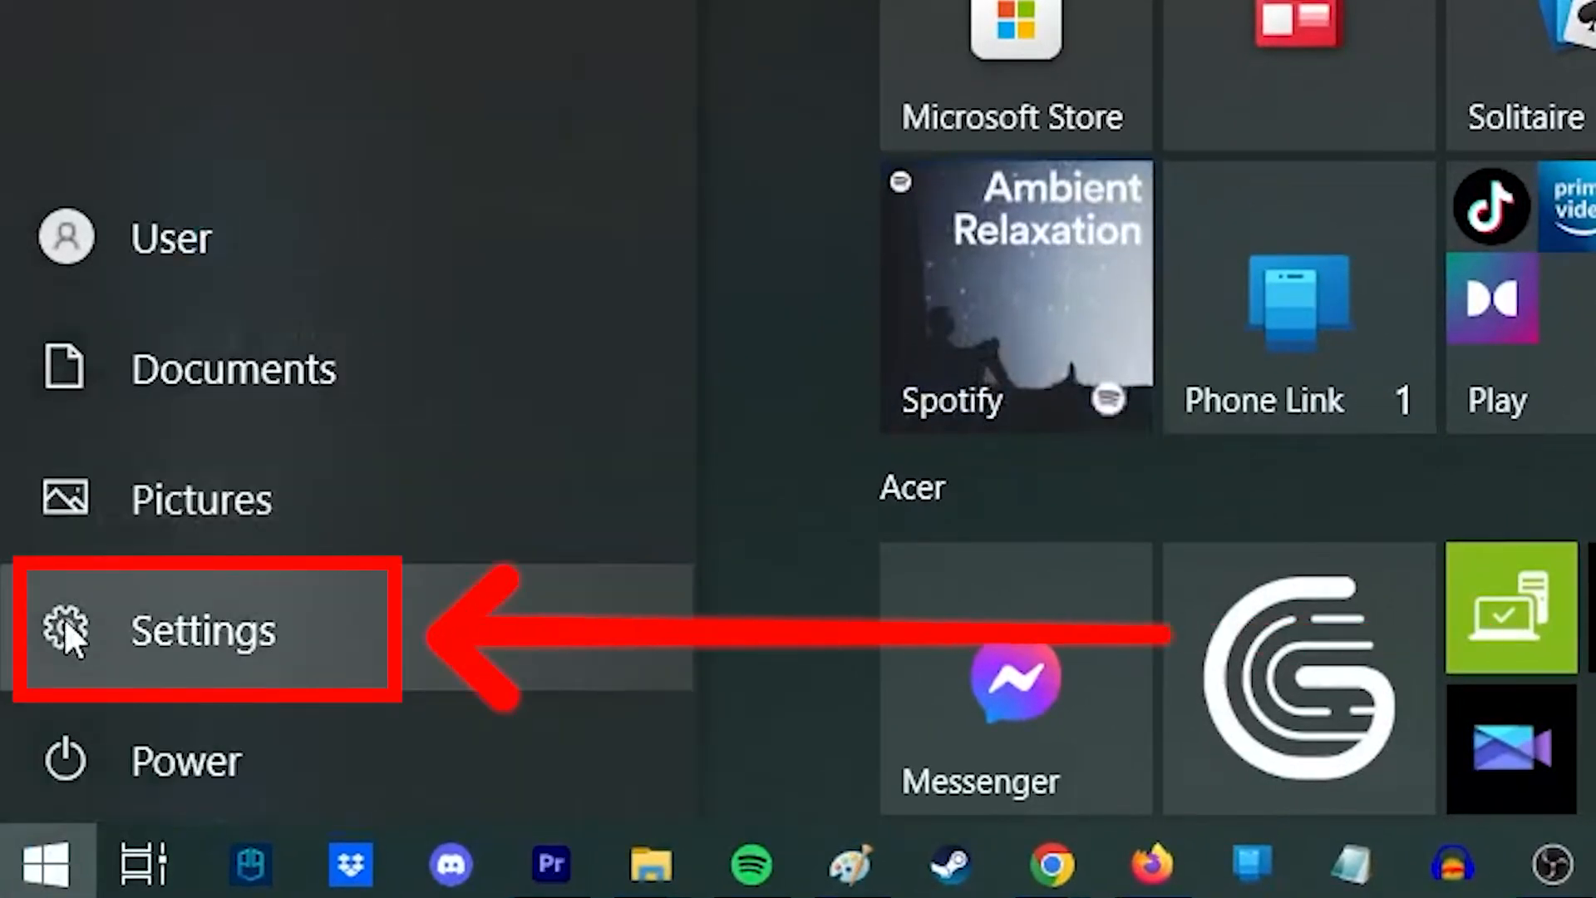
pyautogui.click(203, 630)
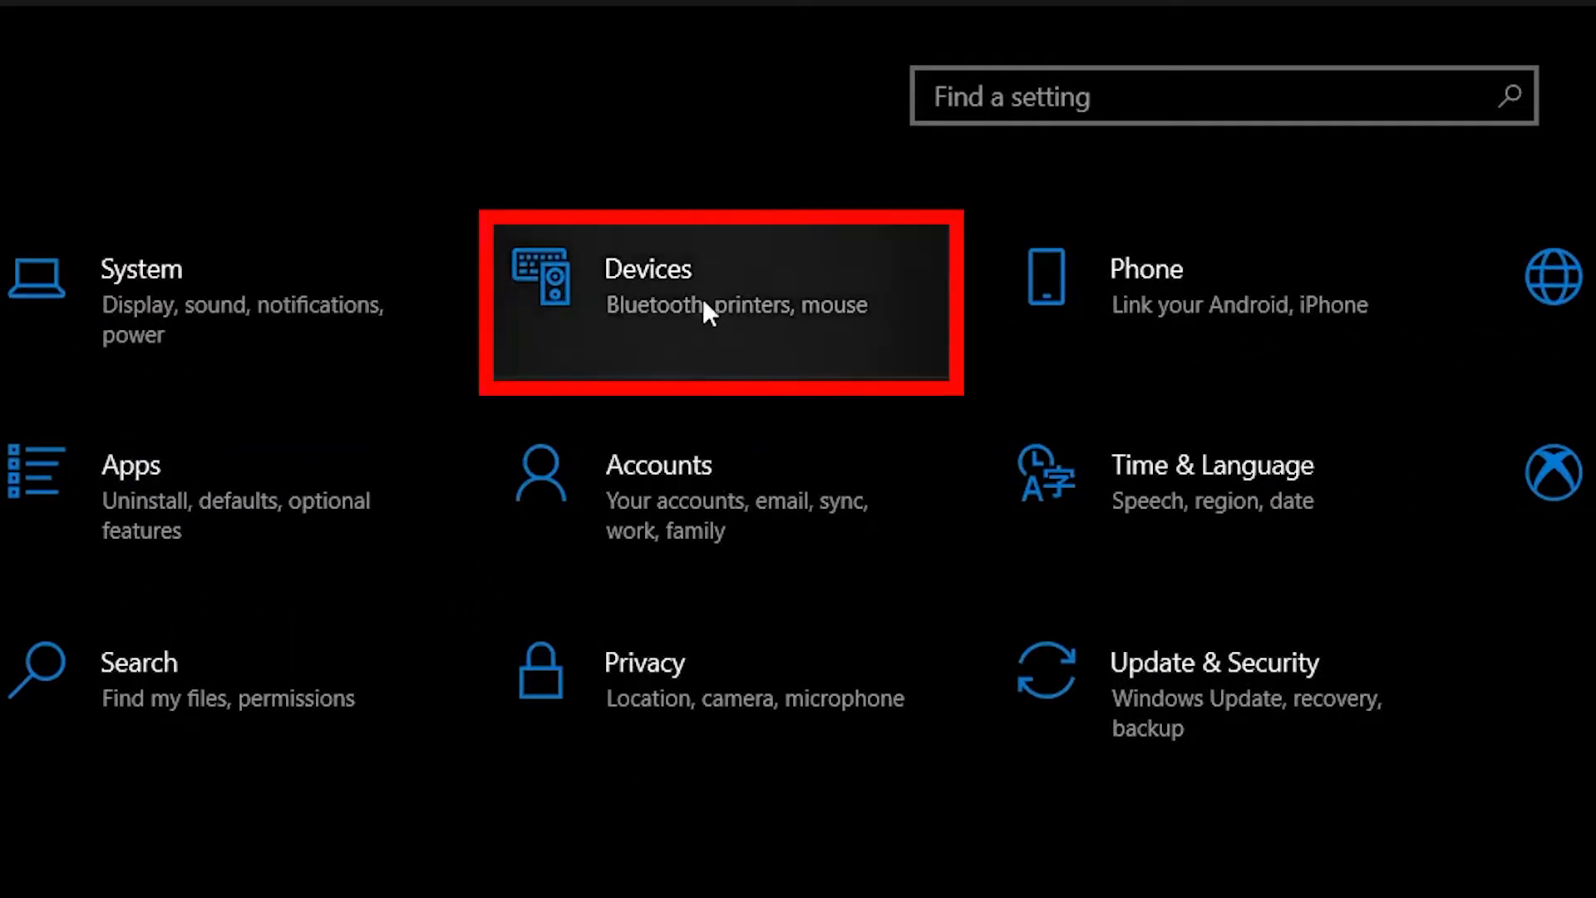
pyautogui.click(720, 289)
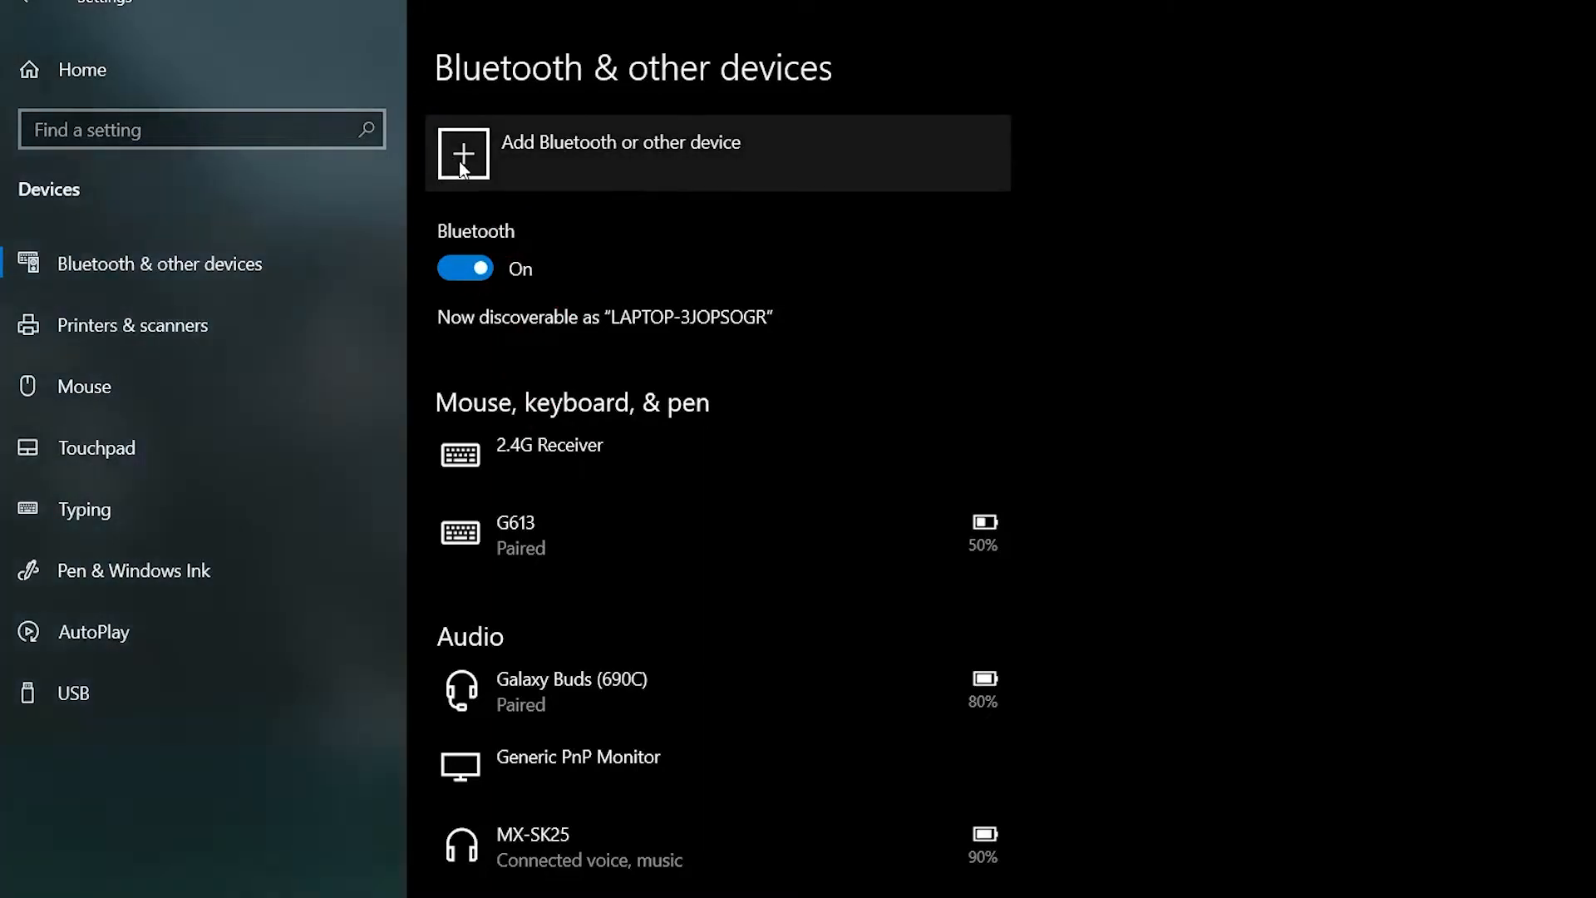
# Step: Add a Bluetooth device and select Joy-Con (L) until Windows reports it ready to go
pyautogui.click(464, 153)
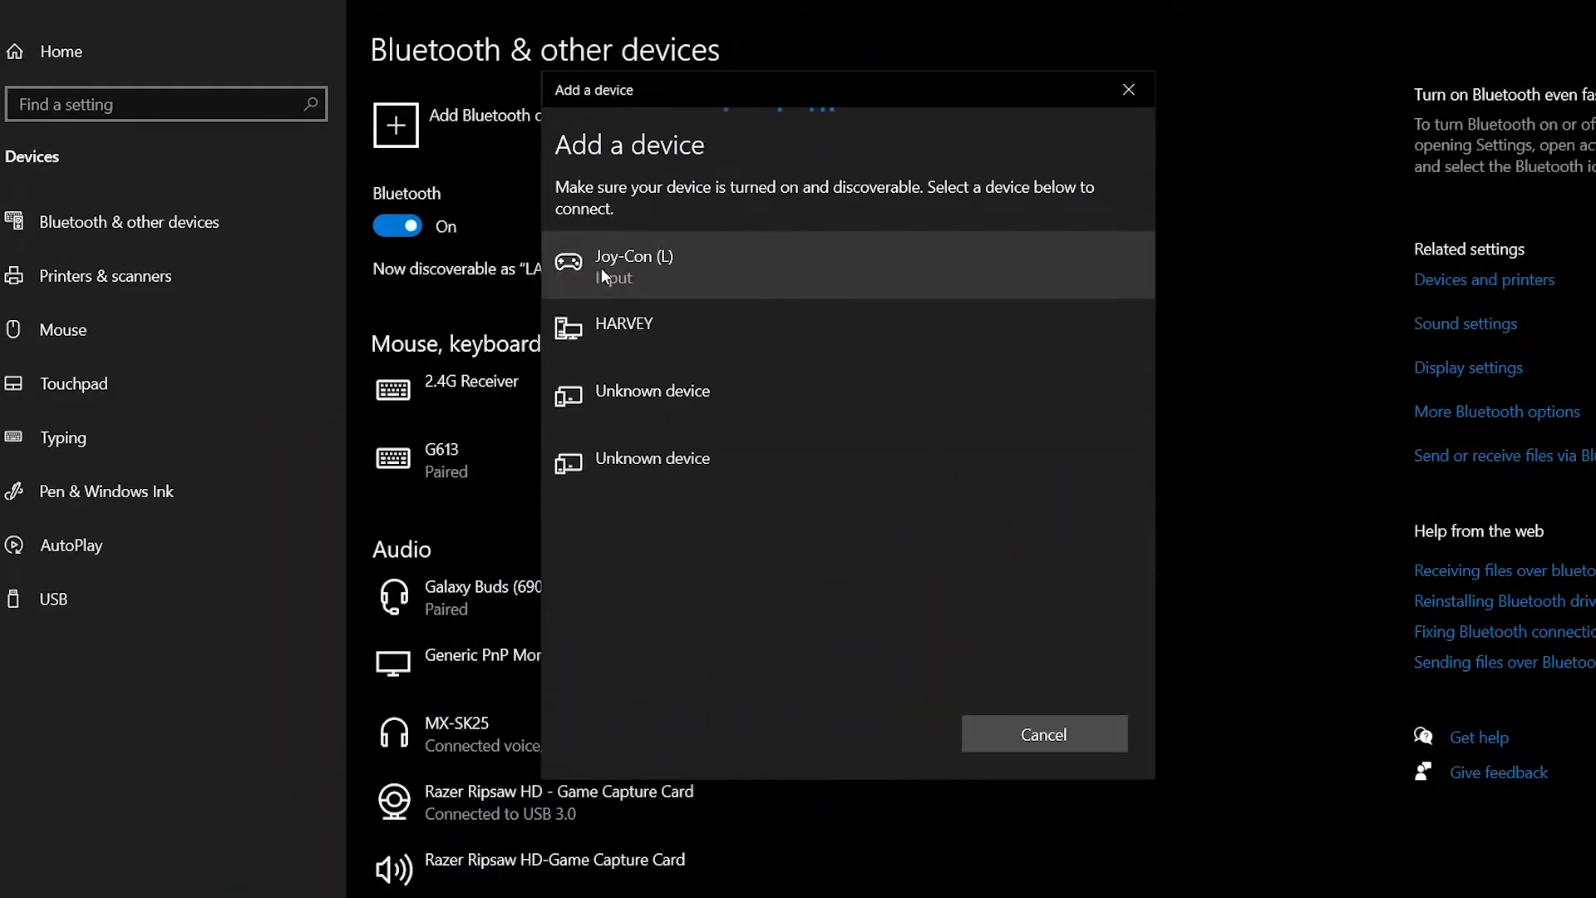
pyautogui.click(848, 266)
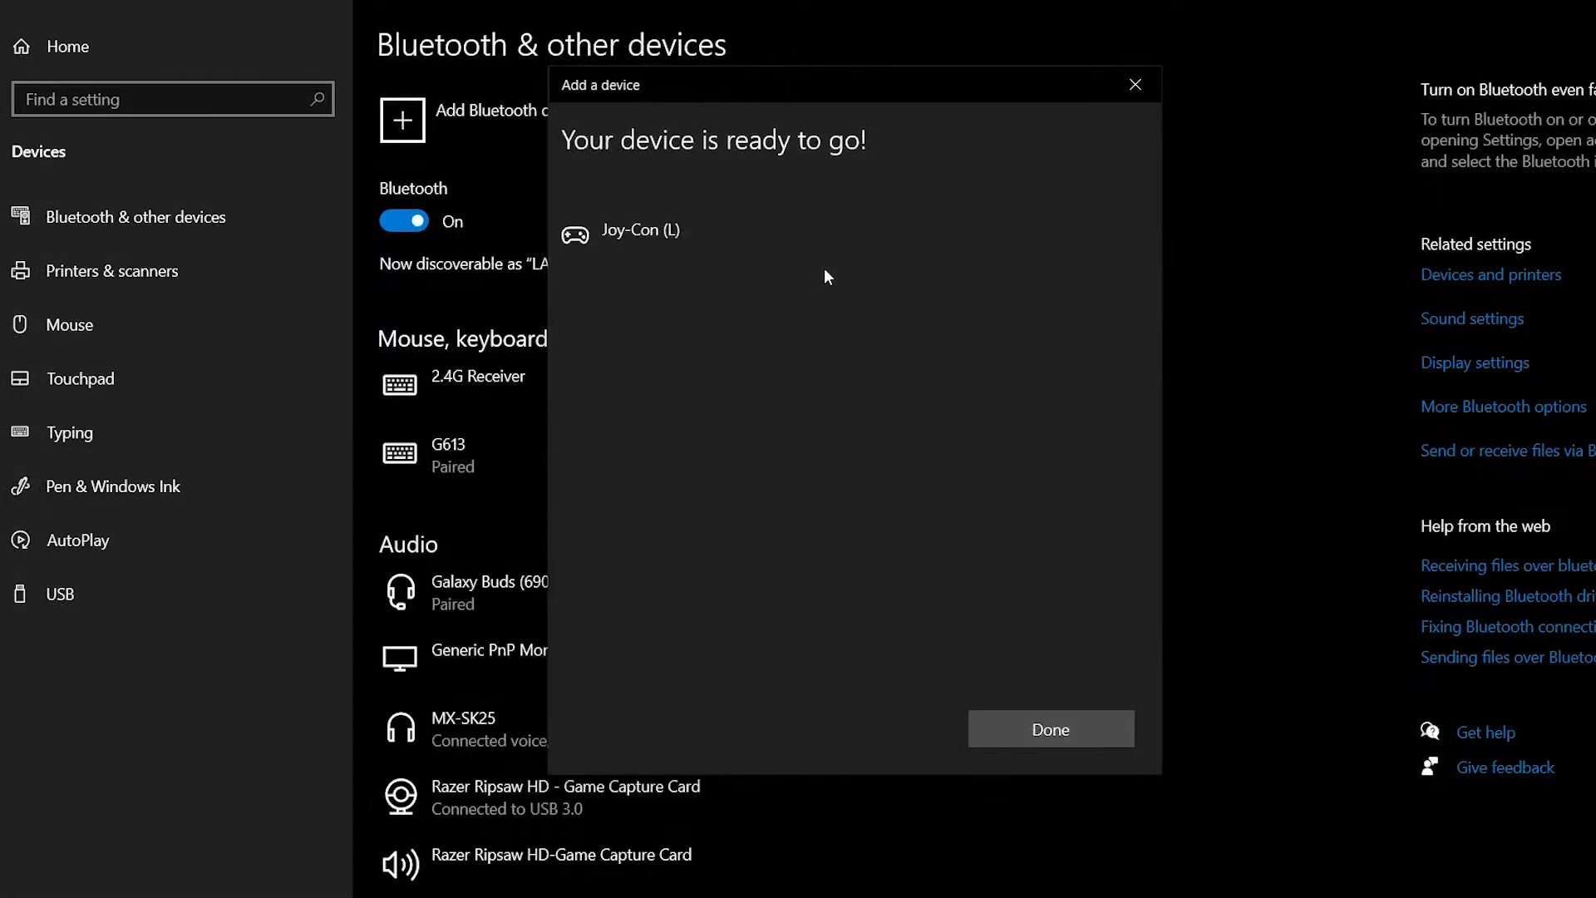